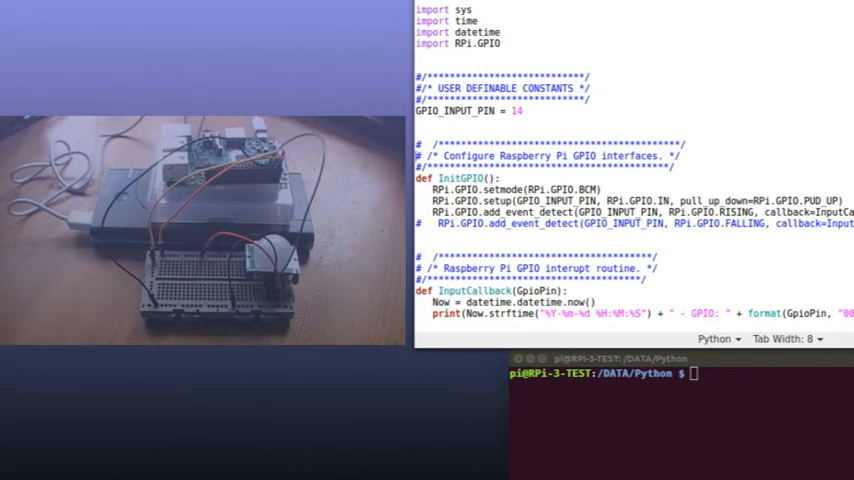
# Step: Review the print line in RPi_GPIO_Input.py, highlighting the Now variable
pyautogui.scroll(-3)
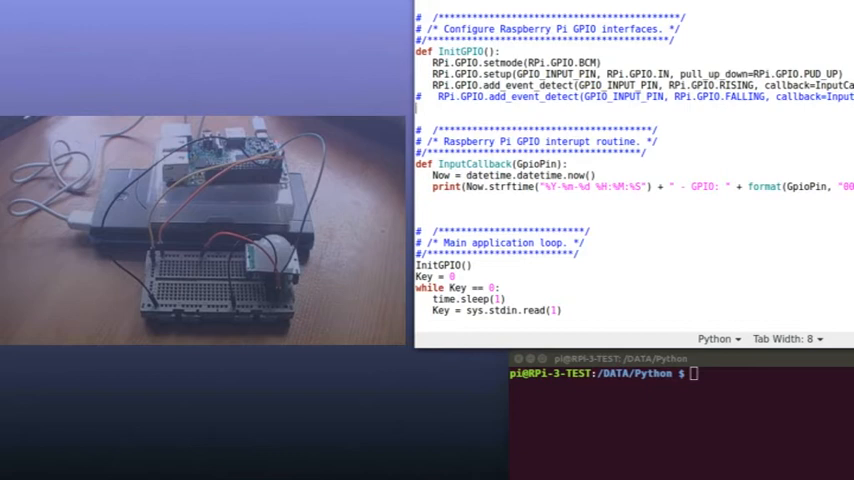
pyautogui.click(490, 164)
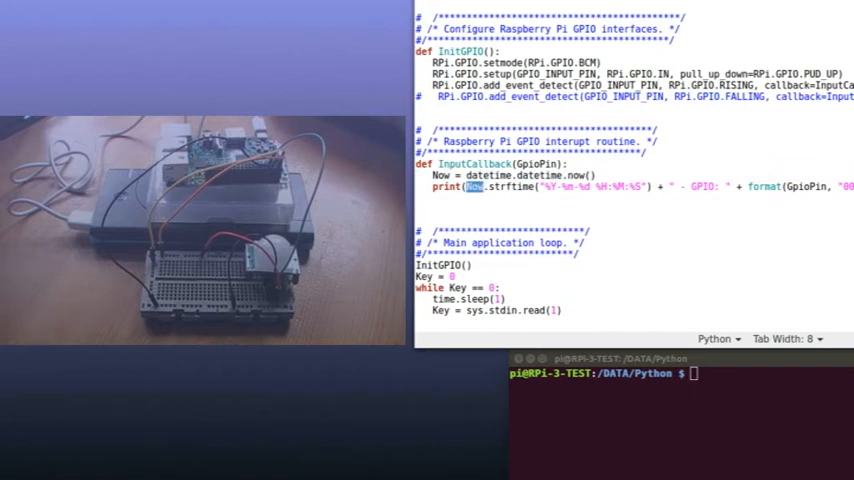
pyautogui.moveTo(468, 188); pyautogui.dragTo(716, 188)
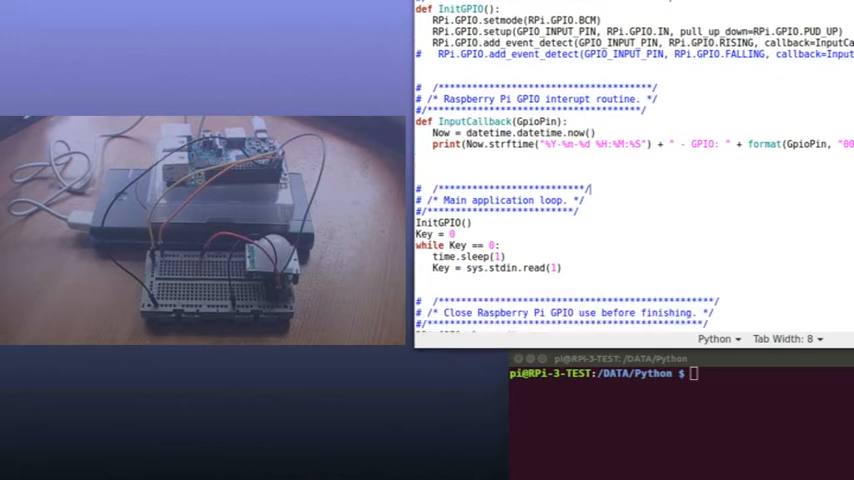
pyautogui.scroll(-3)
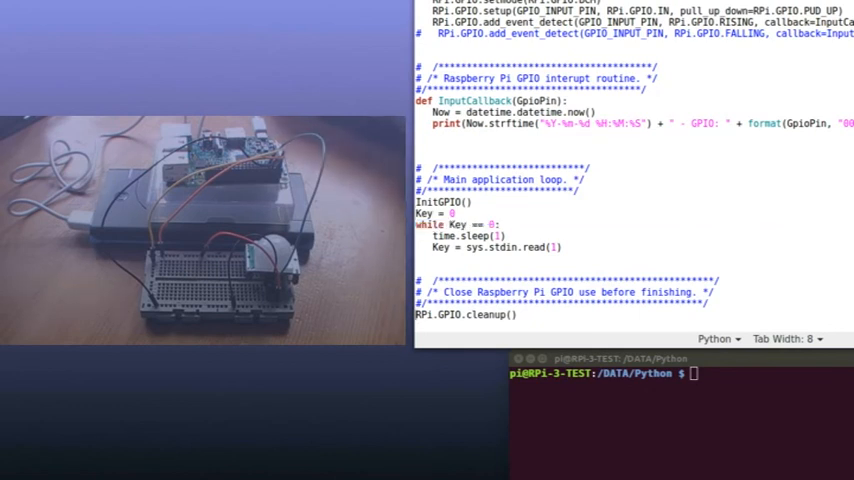
# Step: Run ./RPi_GPIO_Input.py from the Terminal in the Python folder
pyautogui.click(466, 316)
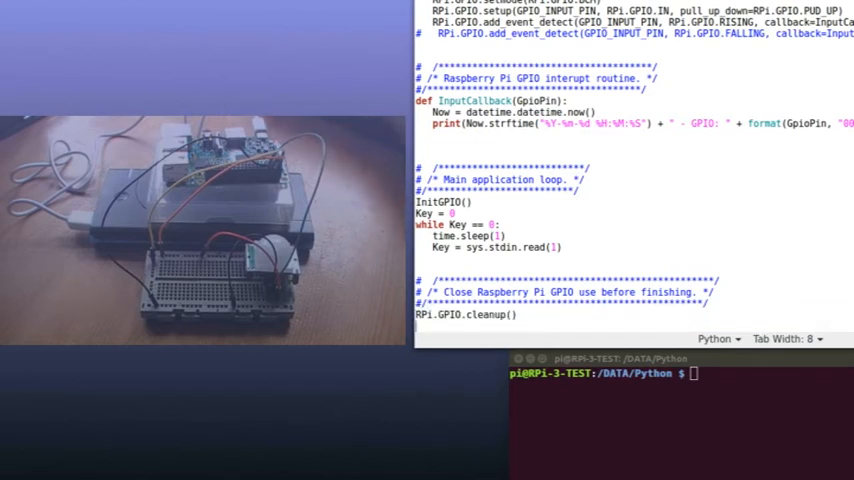
pyautogui.write('./RPi_GPIO_Input.py')
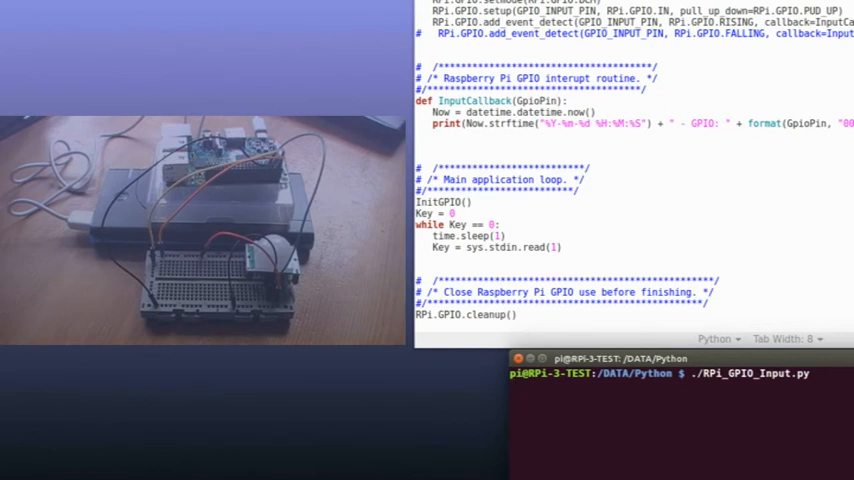
pyautogui.press('Return')
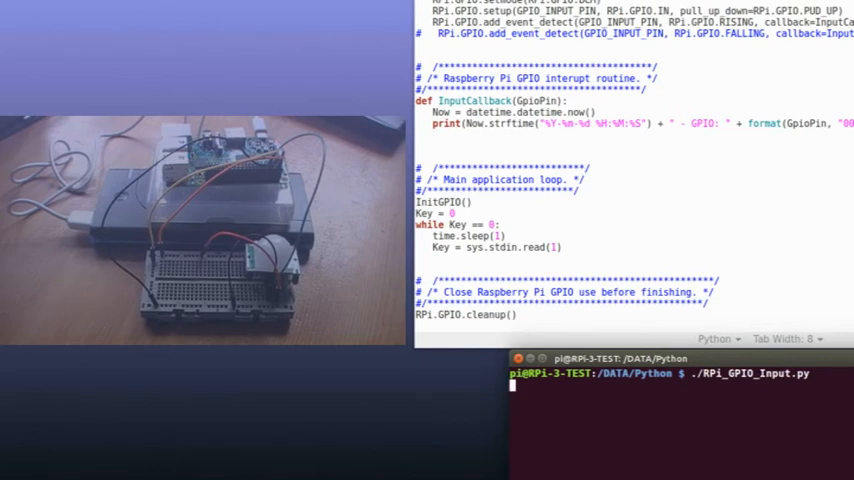